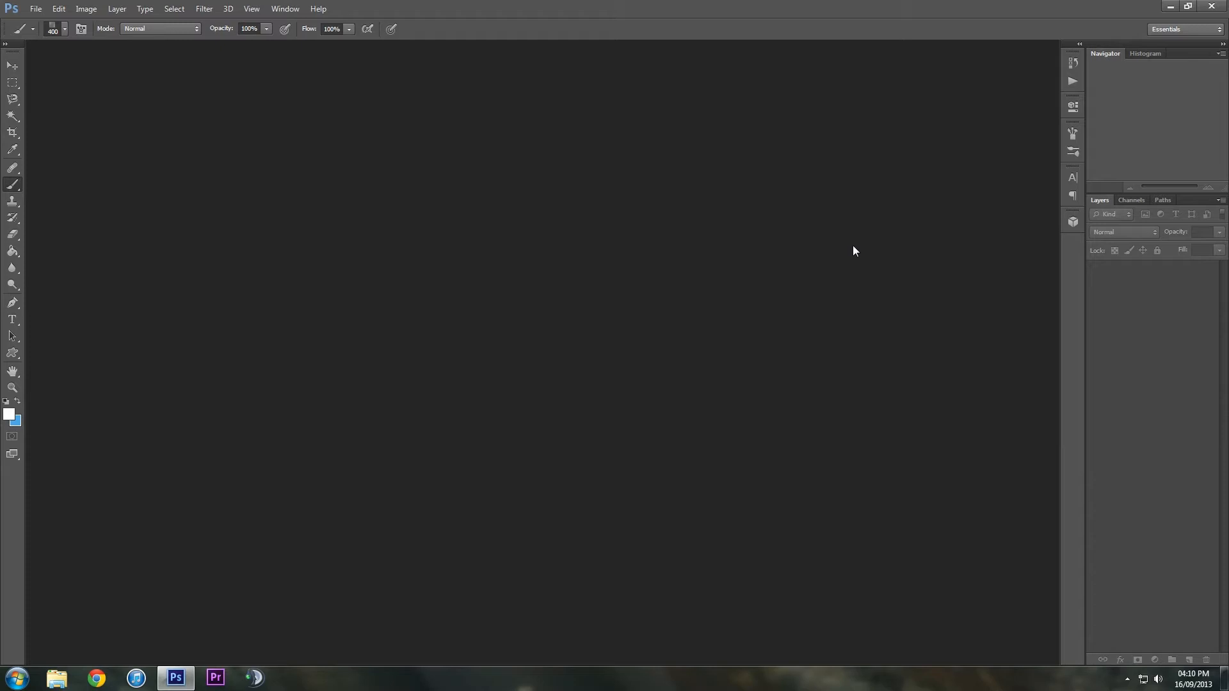
{"action": "mouse_move", "coordinate": [724, 257]}
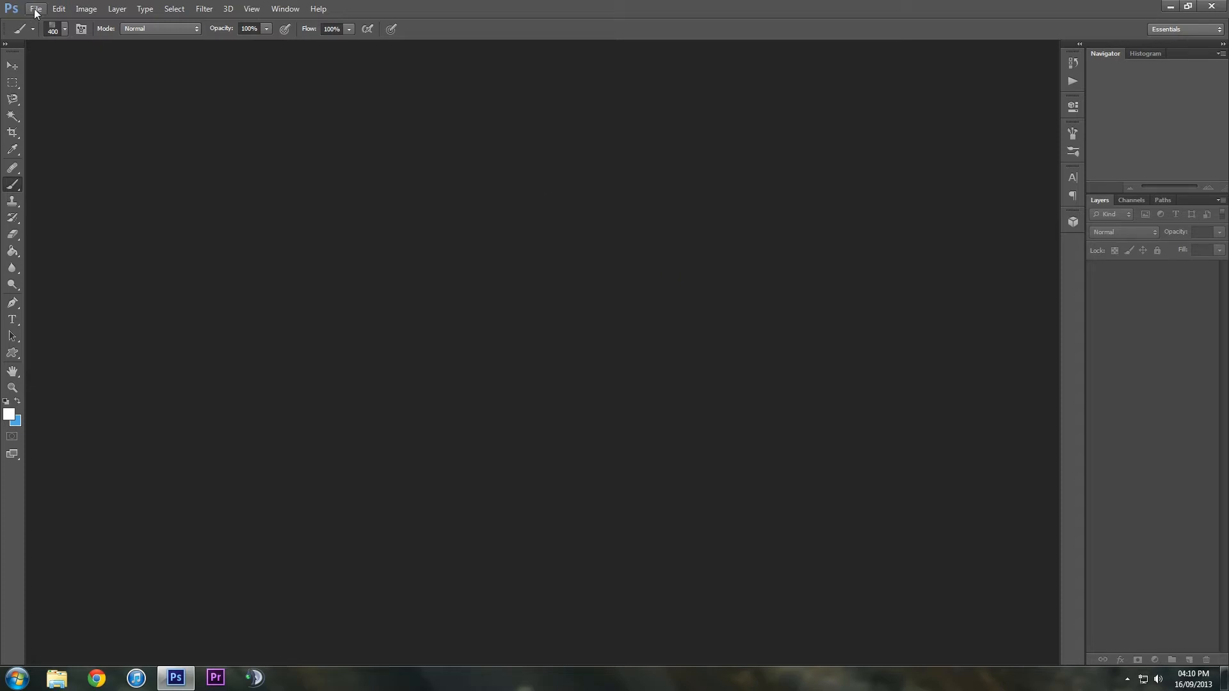
Create a new blank white A4 document and switch to a smaller brush tip
{"action": "left_click", "coordinate": [39, 9]}
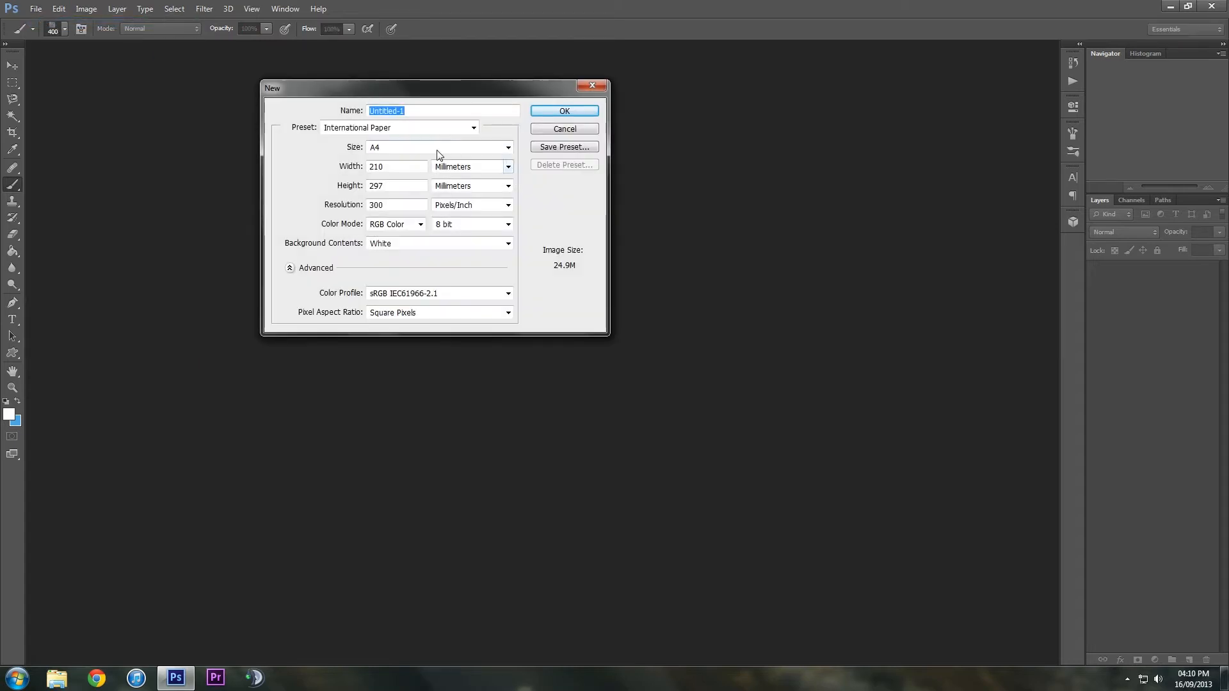
{"action": "left_click", "coordinate": [564, 110]}
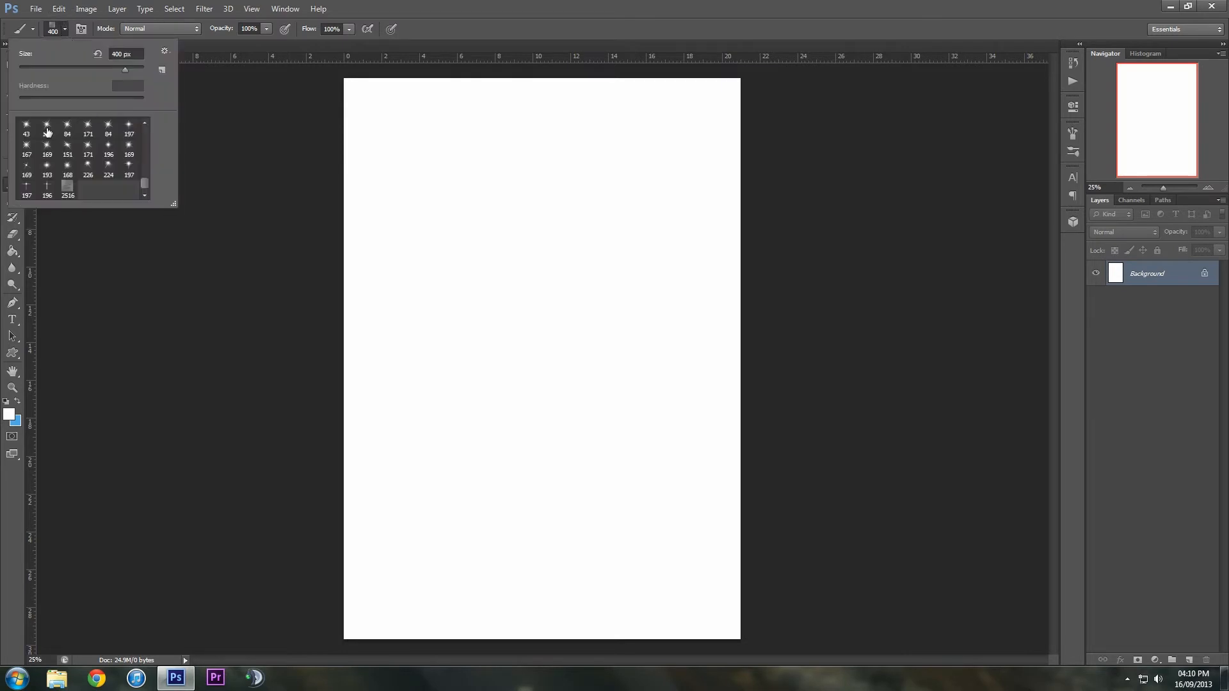
{"action": "left_click", "coordinate": [66, 154]}
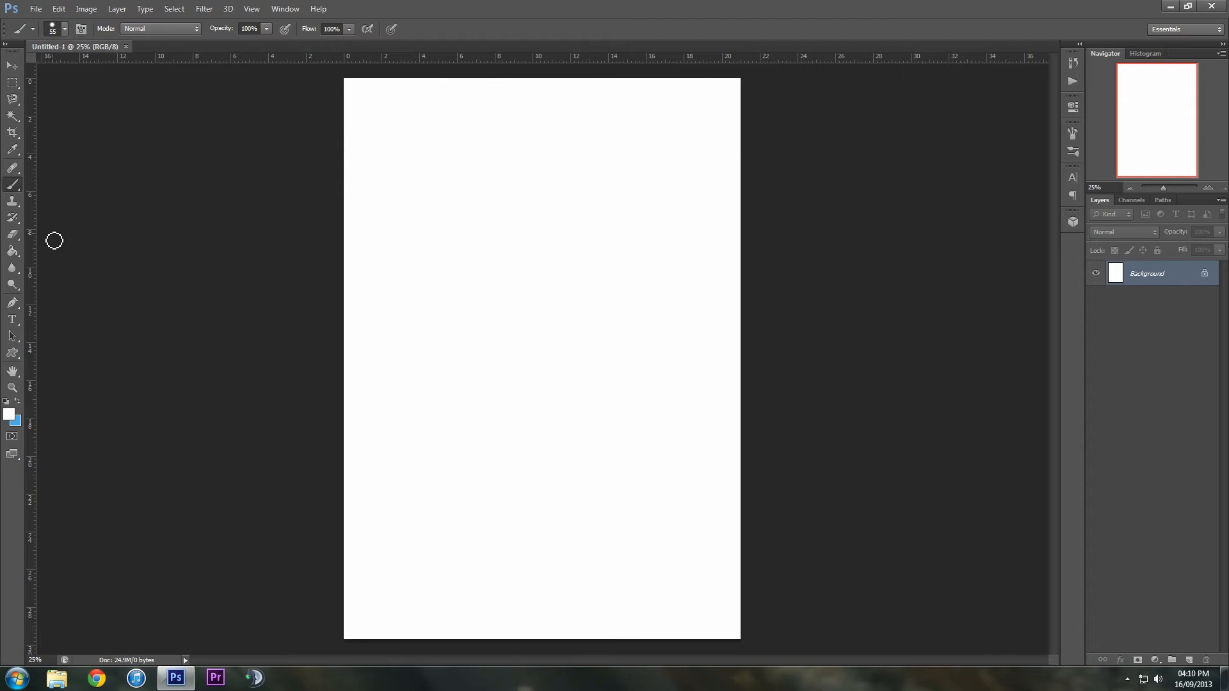
{"action": "mouse_move", "coordinate": [48, 248]}
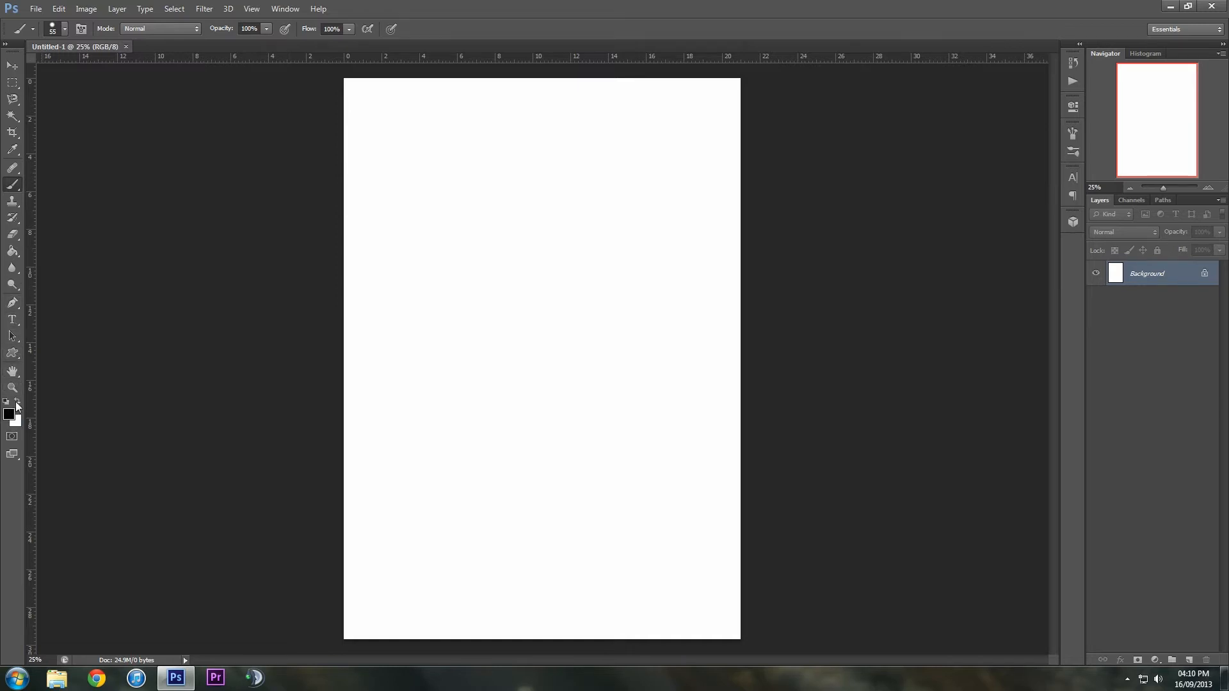
Fill the canvas black and type 'Any How-To Videos' in white
{"action": "left_click", "coordinate": [497, 282]}
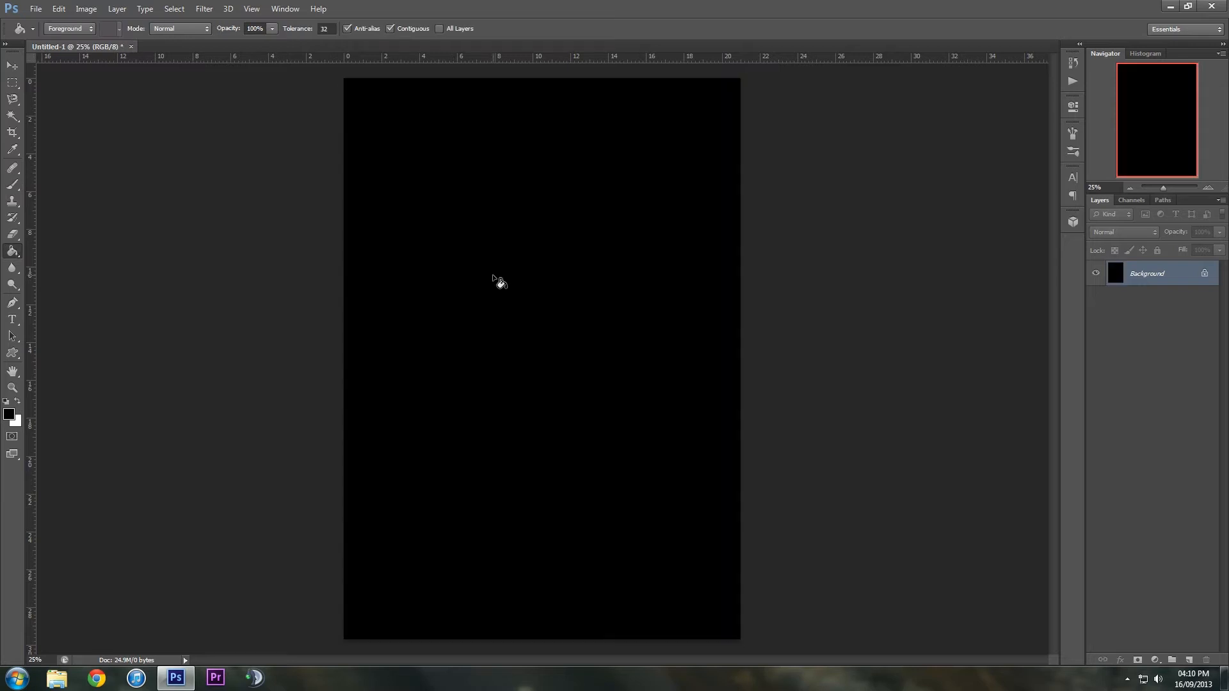
{"action": "mouse_move", "coordinate": [59, 258]}
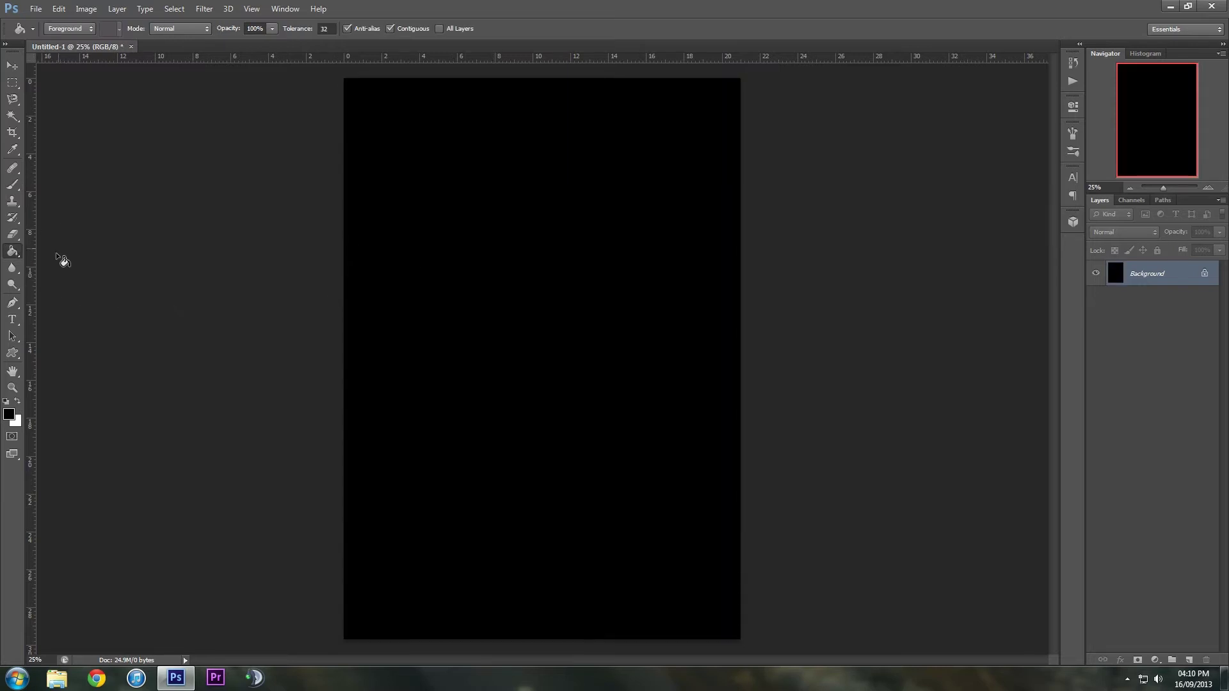
{"action": "mouse_move", "coordinate": [12, 329]}
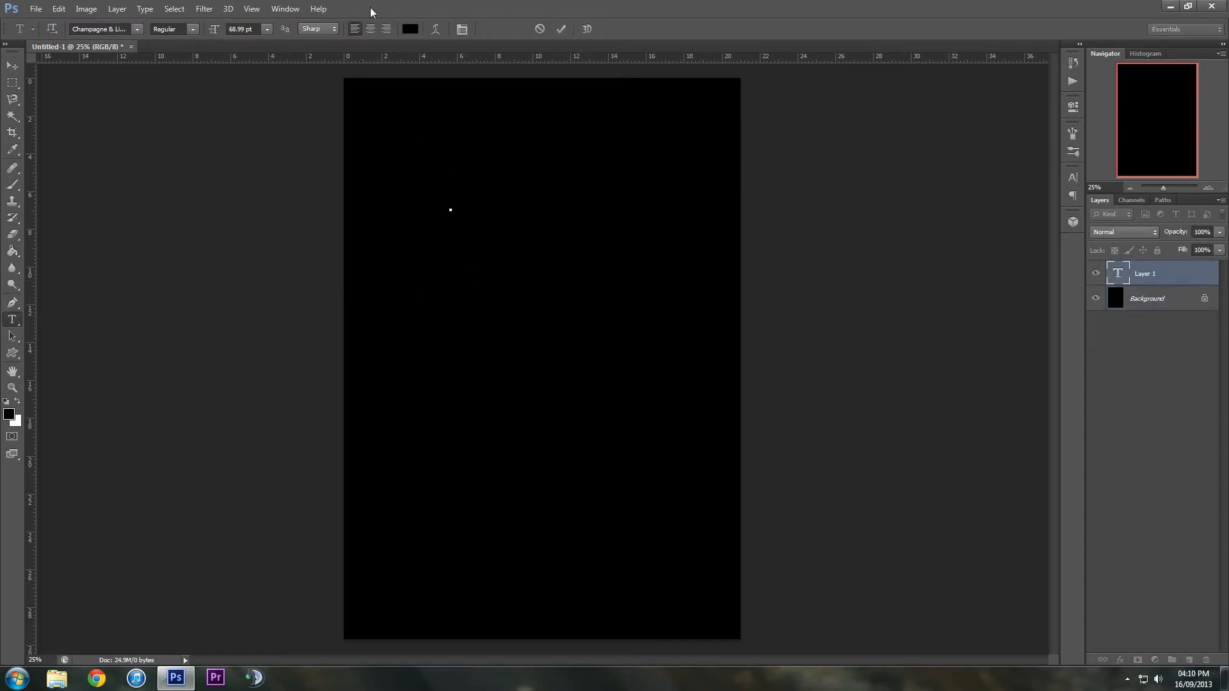
{"action": "left_click", "coordinate": [411, 28]}
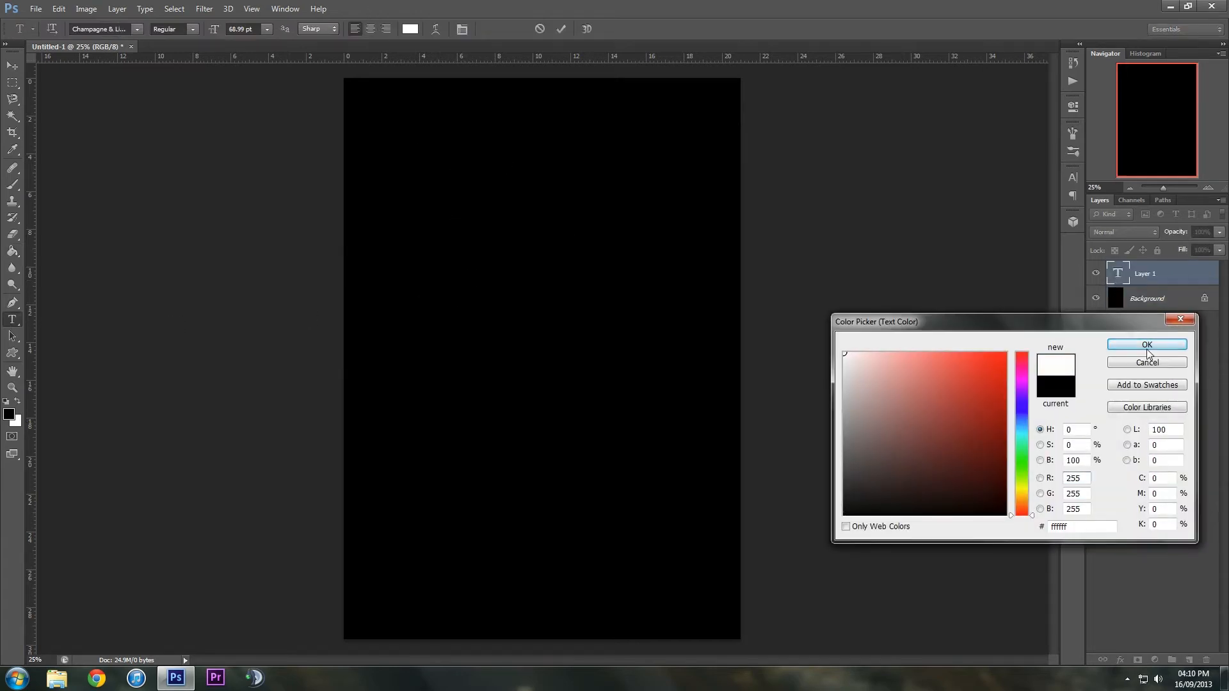
{"action": "left_click", "coordinate": [1146, 344]}
{"action": "type", "text": "Any How-To"}
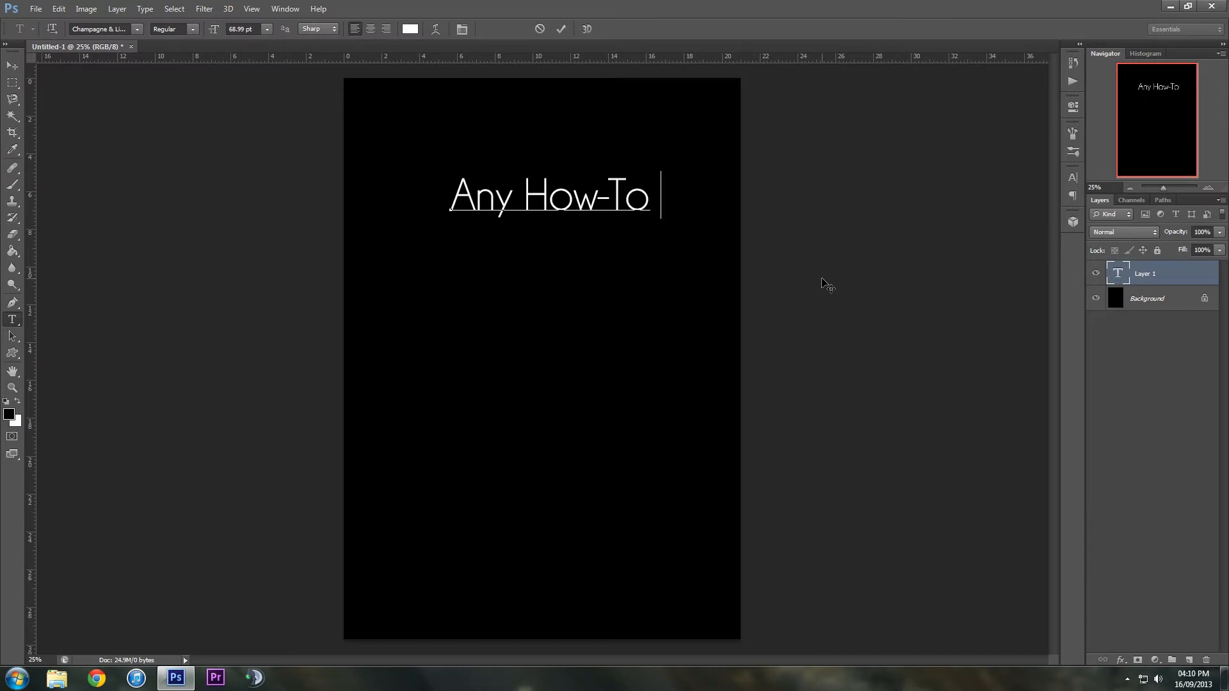
{"action": "type", "text": "V"}
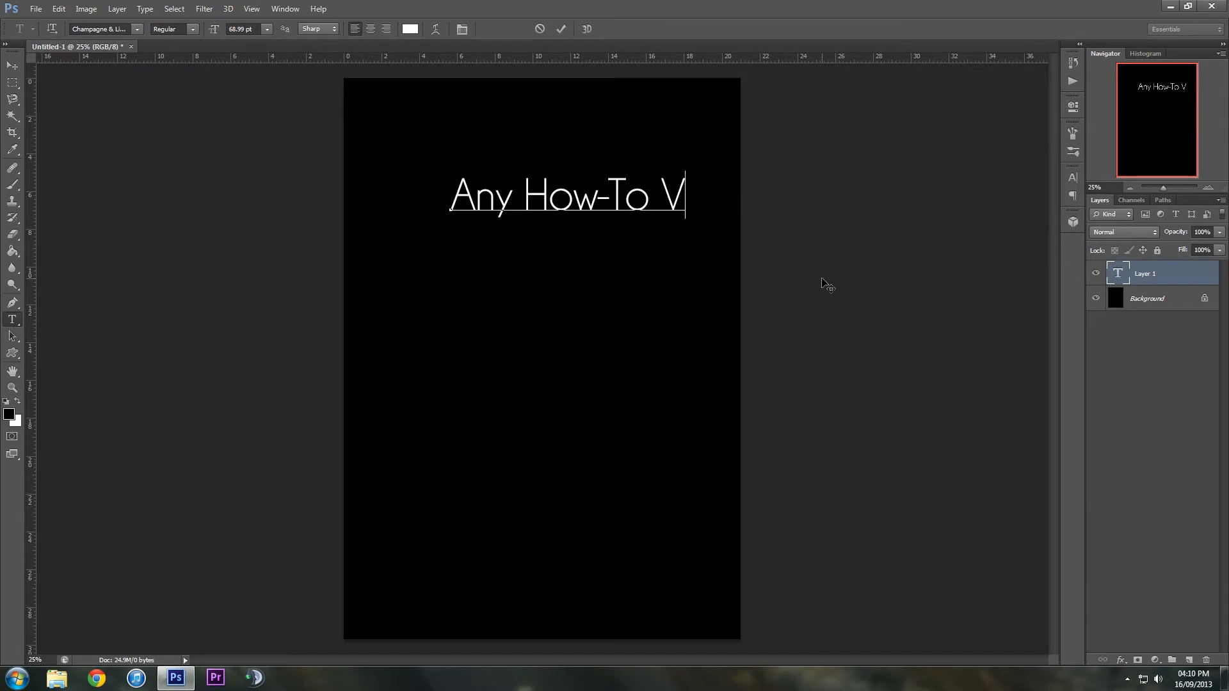
{"action": "type", "text": "ideos"}
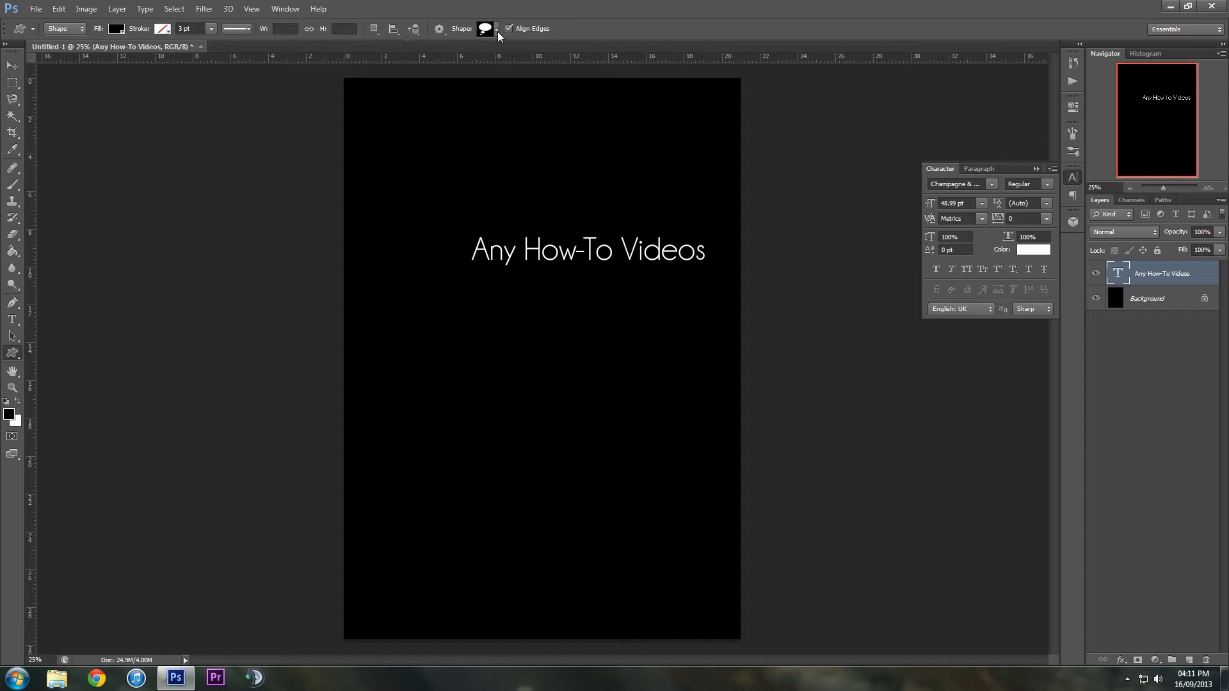
Draw the copyright custom shape just left of the 'Any How-To Videos' text
{"action": "left_click", "coordinate": [497, 29]}
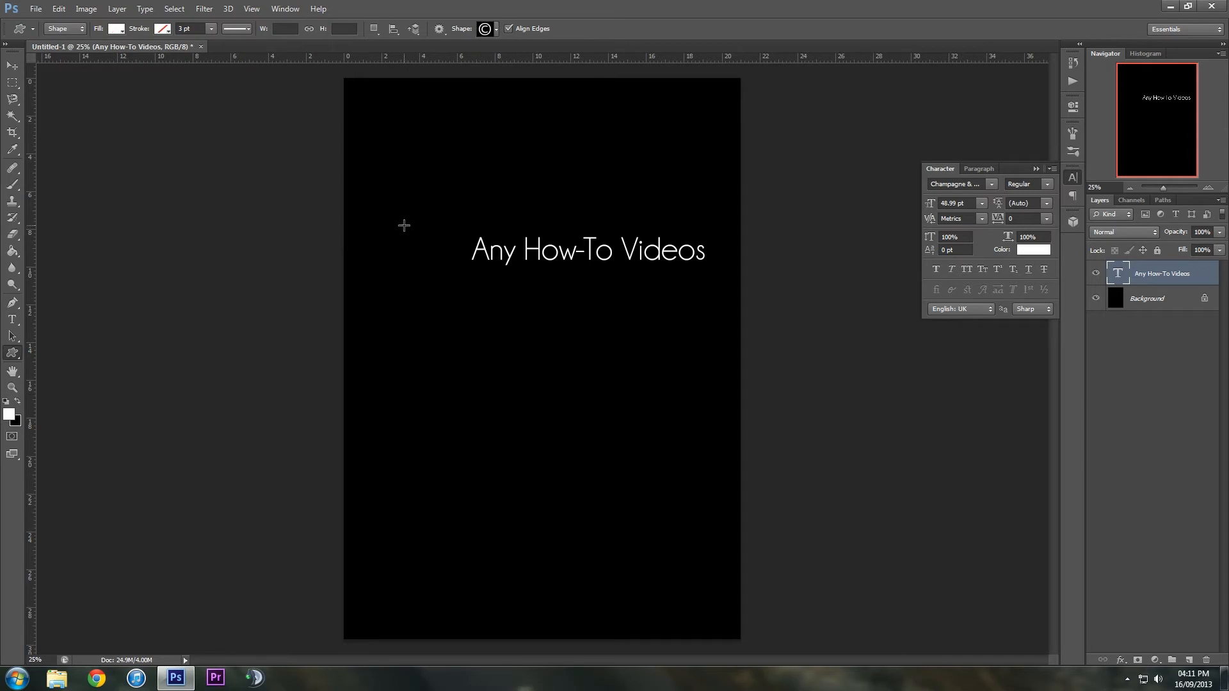
{"action": "left_click_drag", "start_coordinate": [404, 225], "coordinate": [439, 257]}
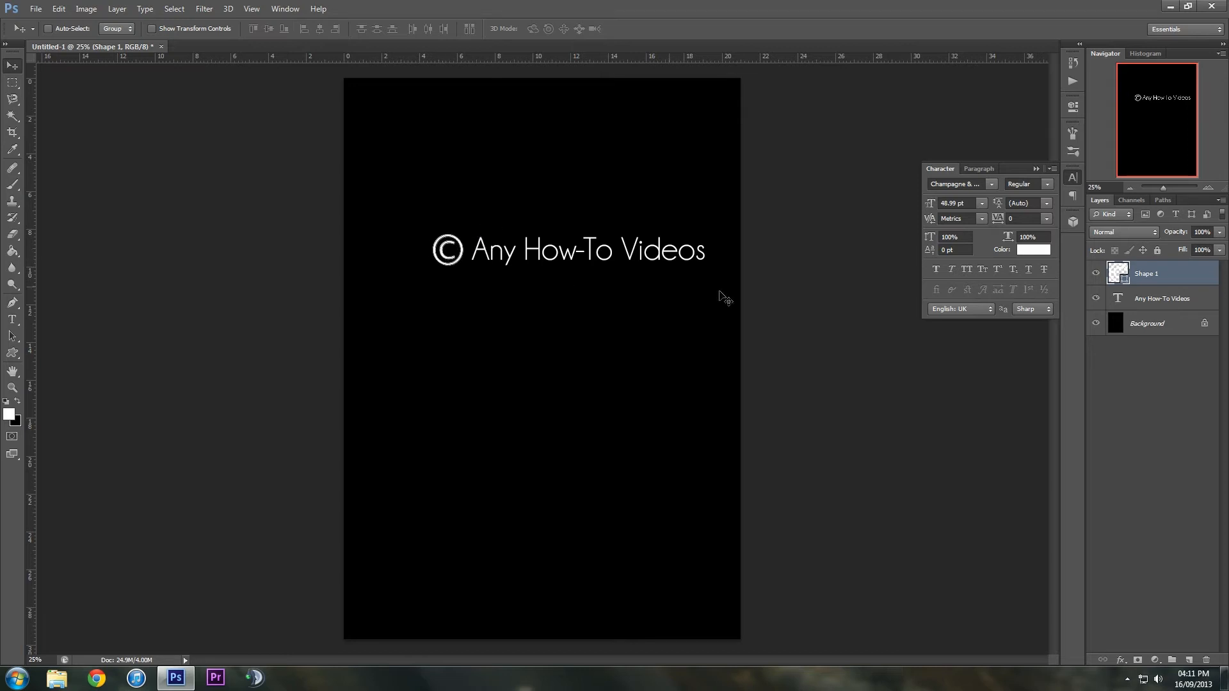
{"action": "mouse_move", "coordinate": [1155, 298]}
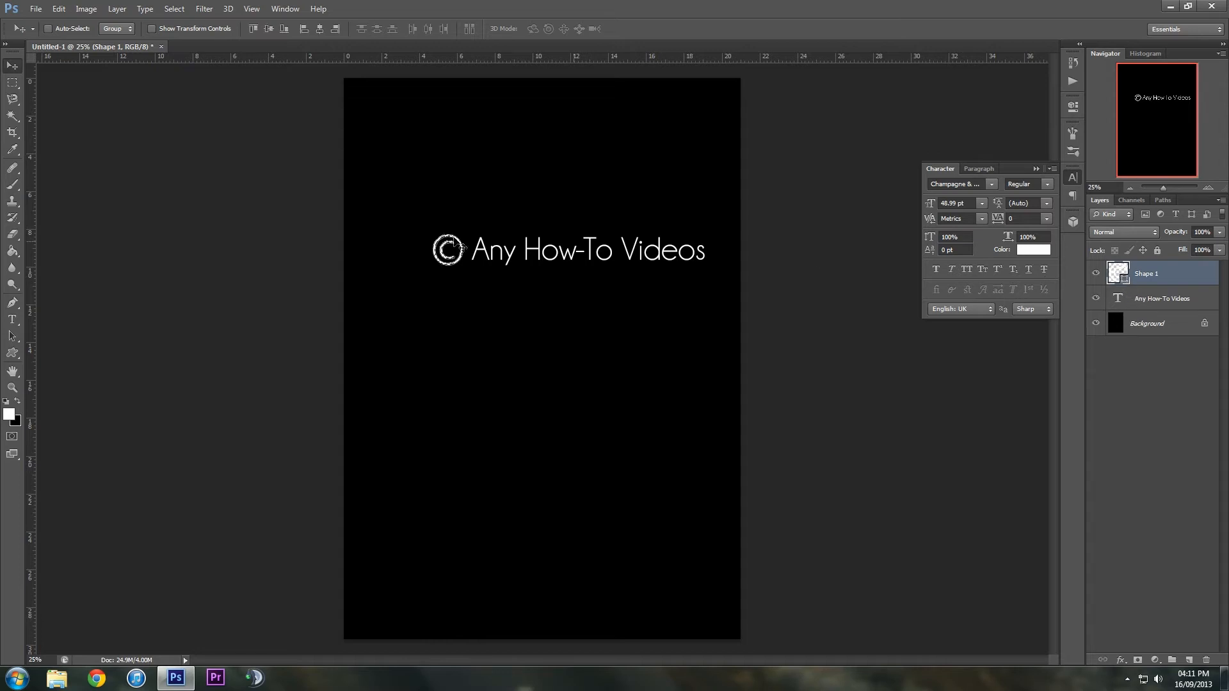
{"action": "mouse_move", "coordinate": [657, 288]}
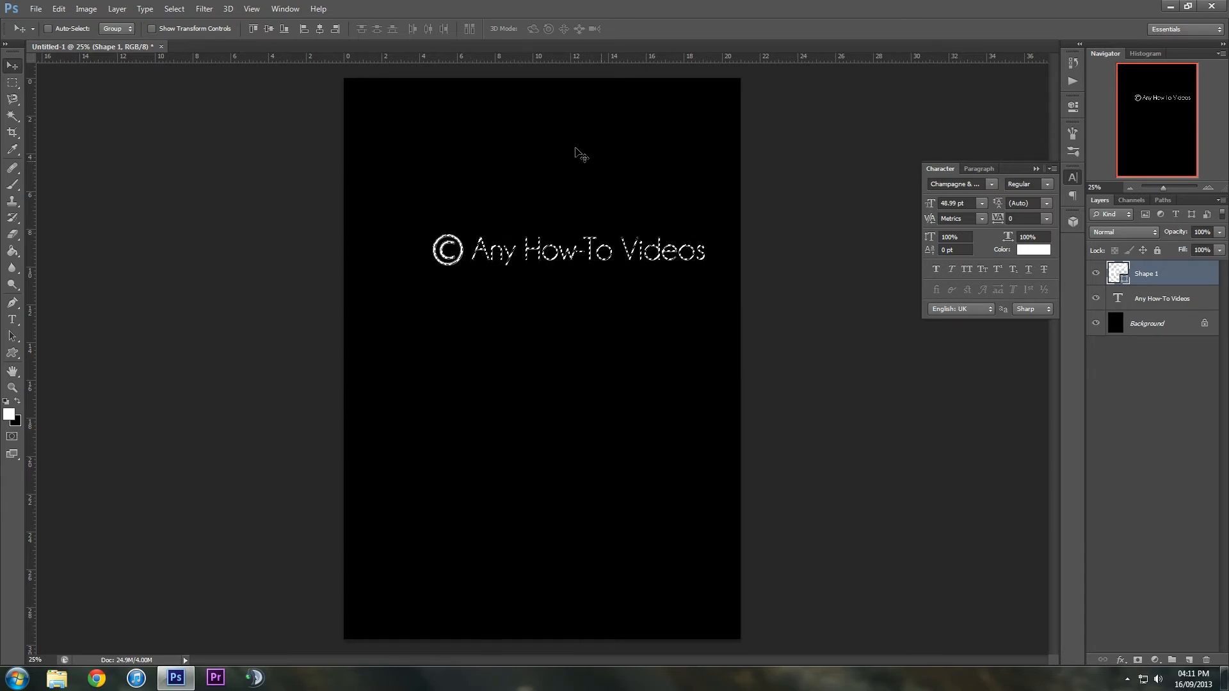
Define the selected watermark as a brush preset named 'Copyright'
{"action": "left_click", "coordinate": [53, 9]}
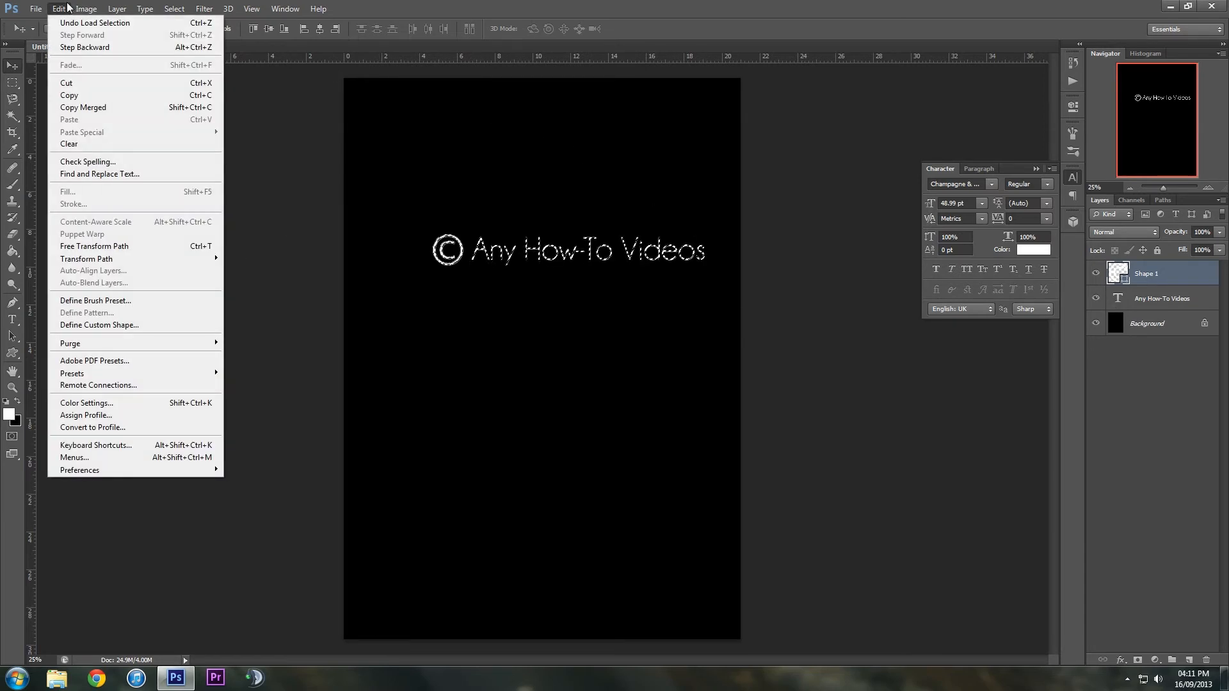
{"action": "mouse_move", "coordinate": [87, 259]}
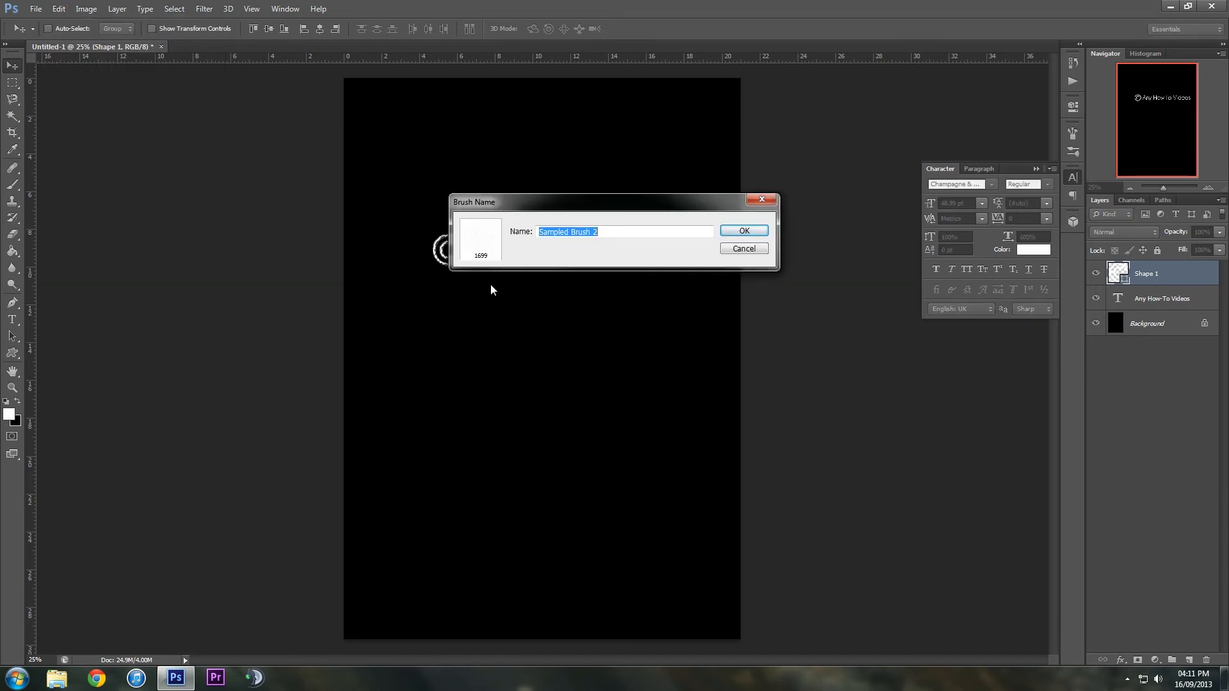
{"action": "type", "text": "Copyright"}
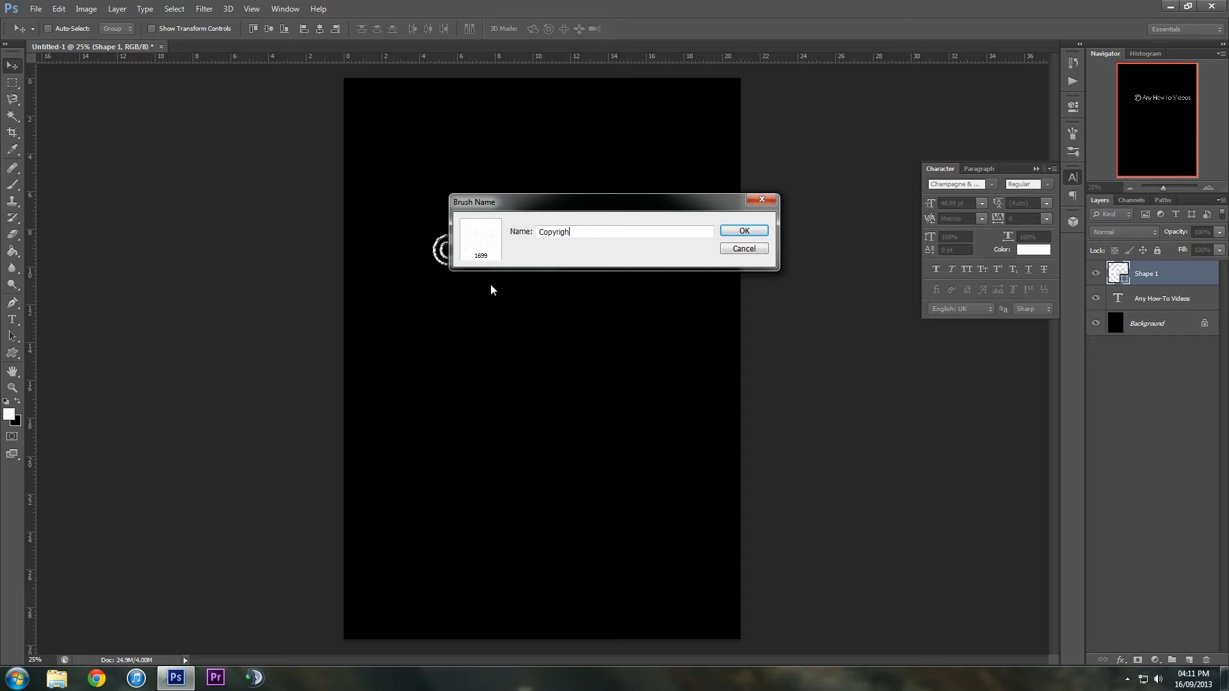
{"action": "left_click", "coordinate": [743, 230]}
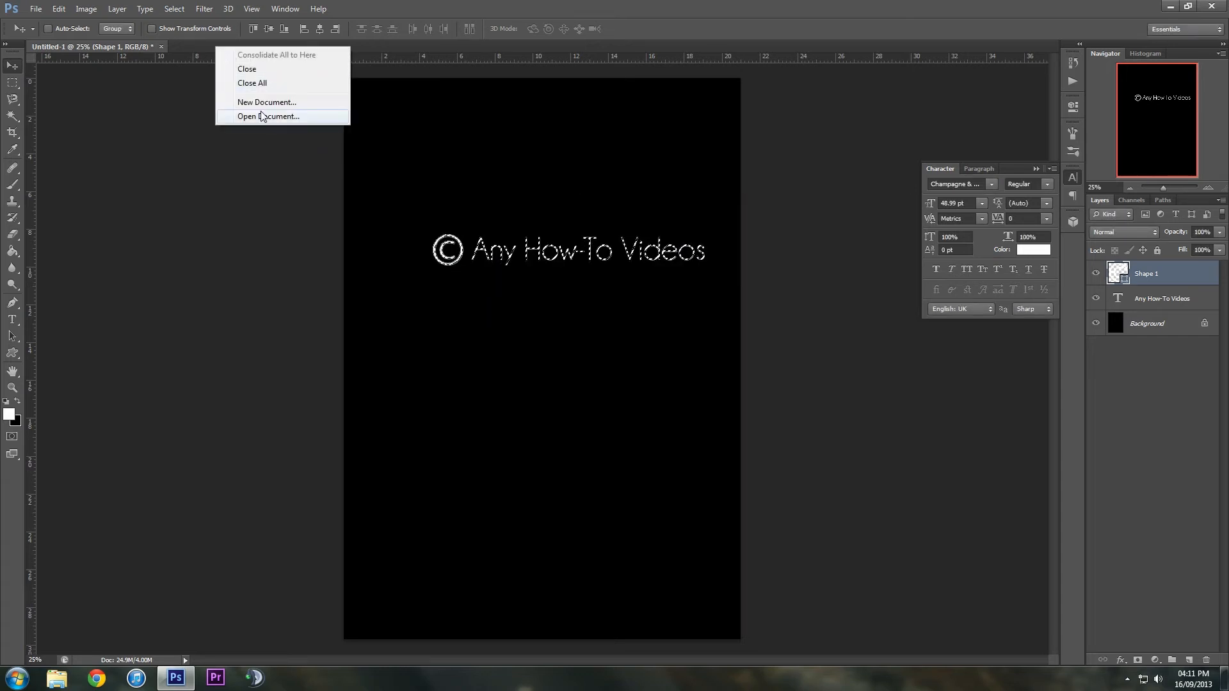
Open space.jpg and convert its Background into a regular layer
{"action": "left_click", "coordinate": [267, 116]}
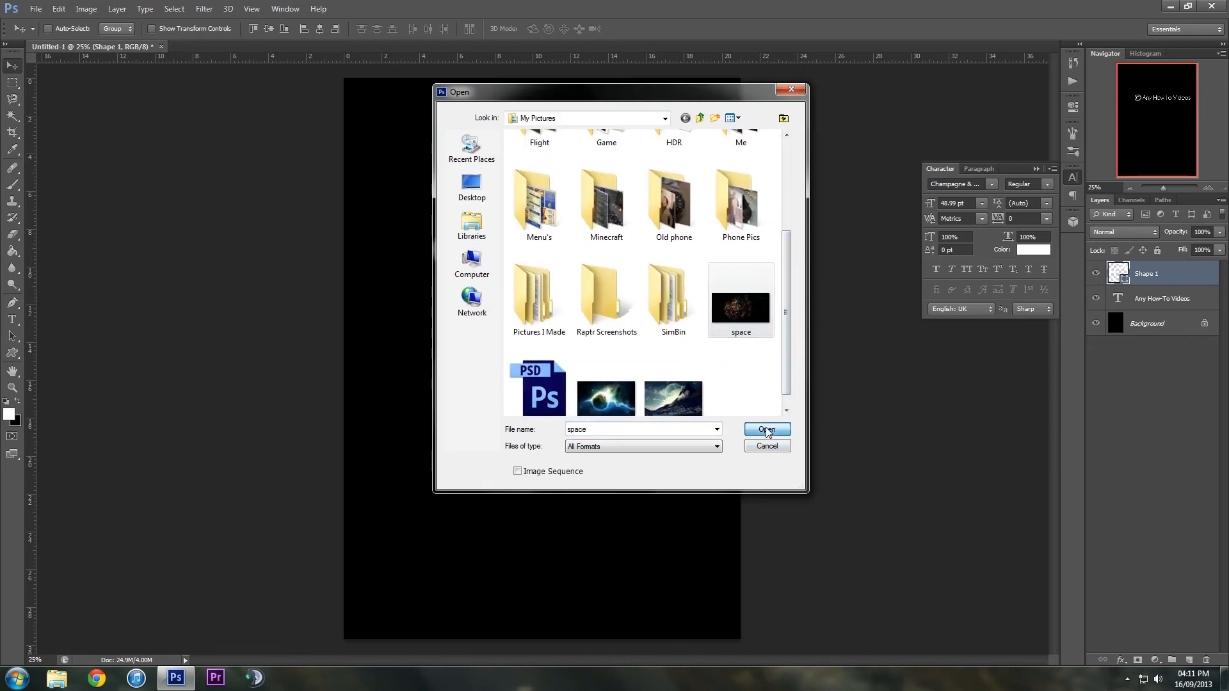
{"action": "left_click", "coordinate": [766, 429]}
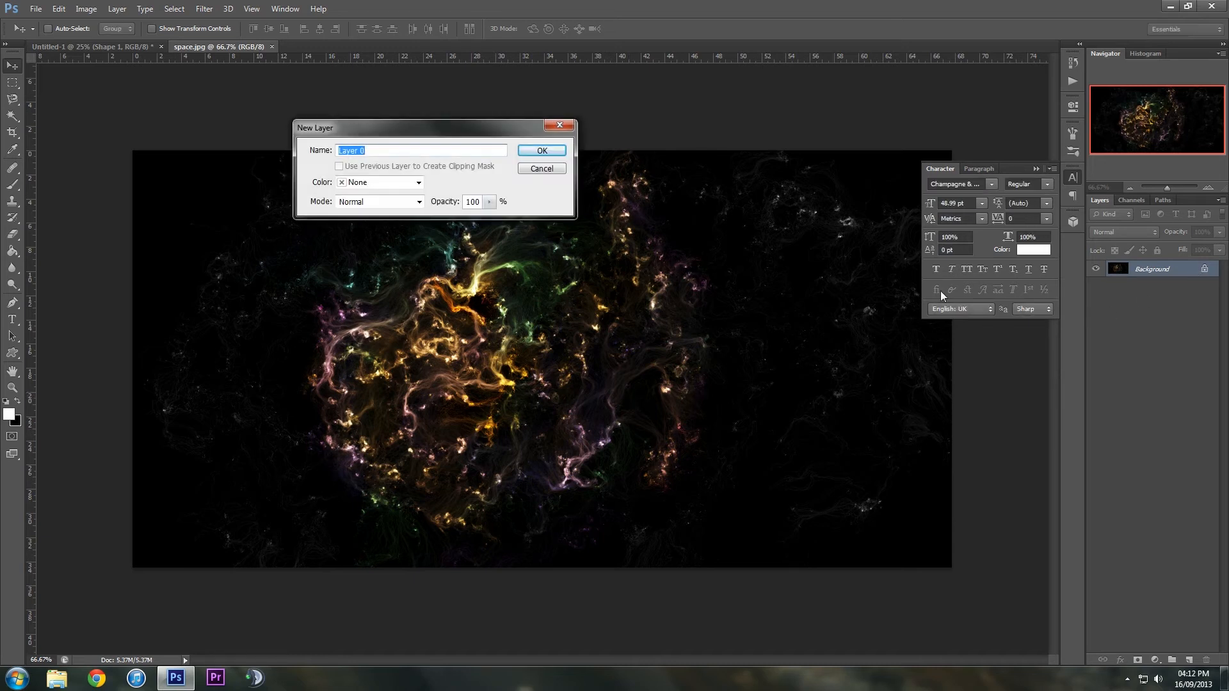
{"action": "left_click", "coordinate": [541, 150]}
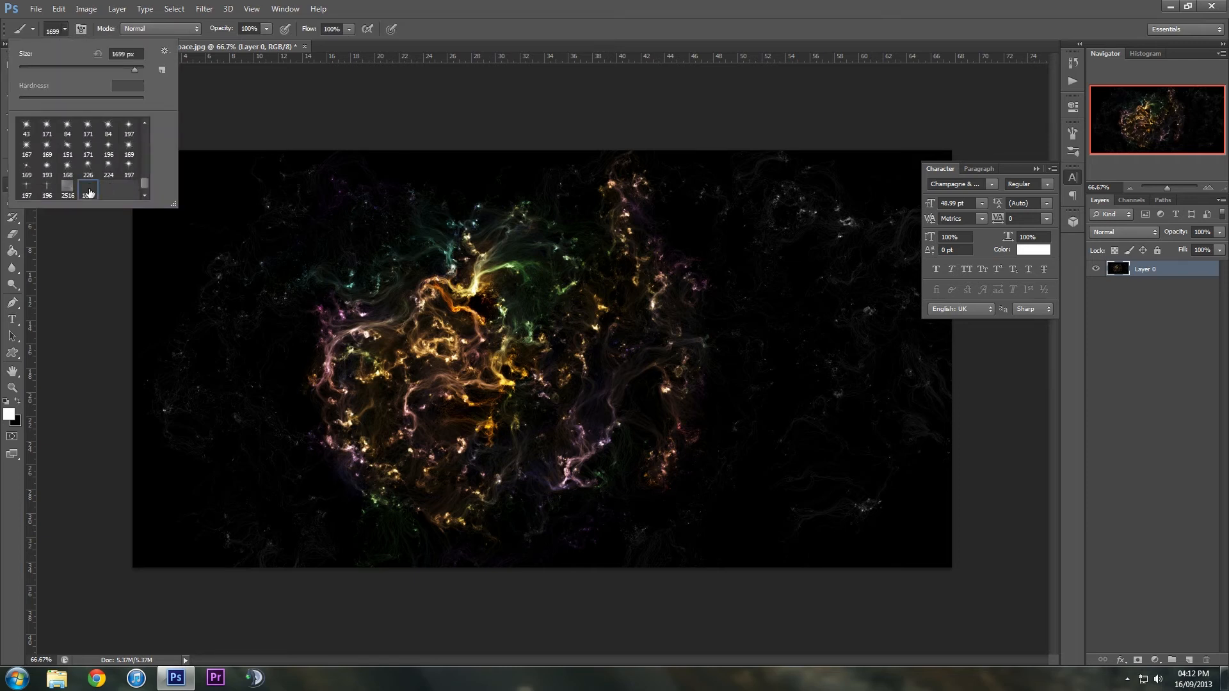
Select the Copyright brush preset and set its size to 2000
{"action": "left_click", "coordinate": [88, 189]}
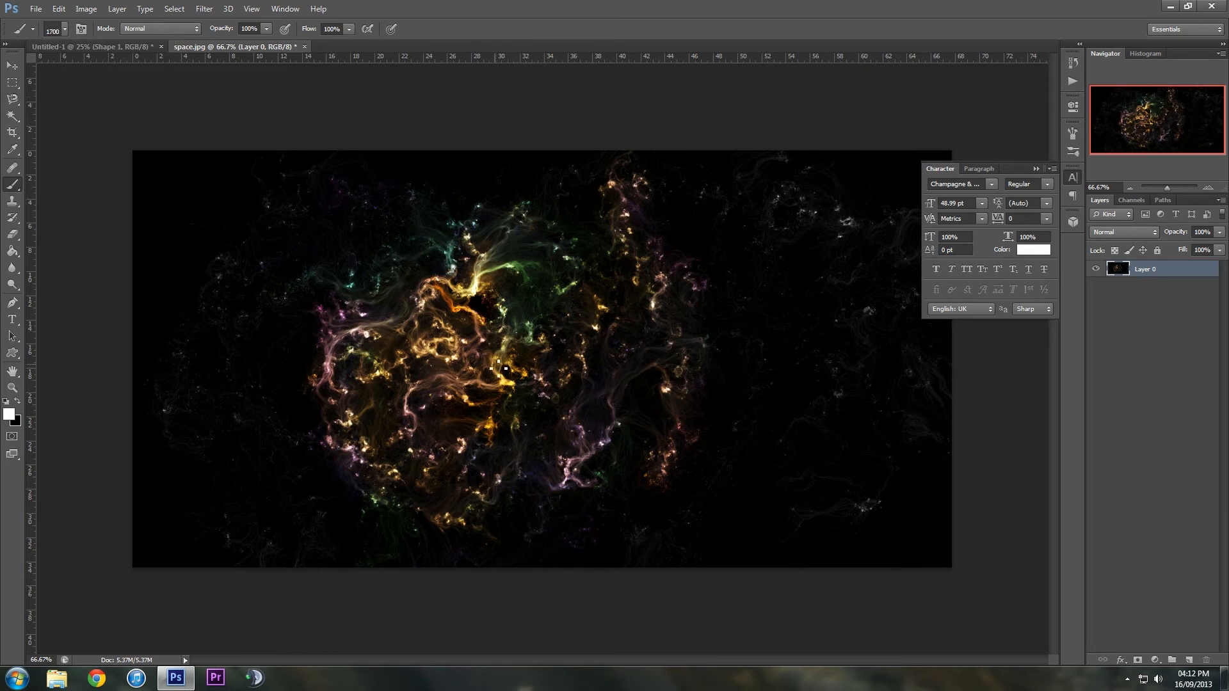
{"action": "type", "text": "2000"}
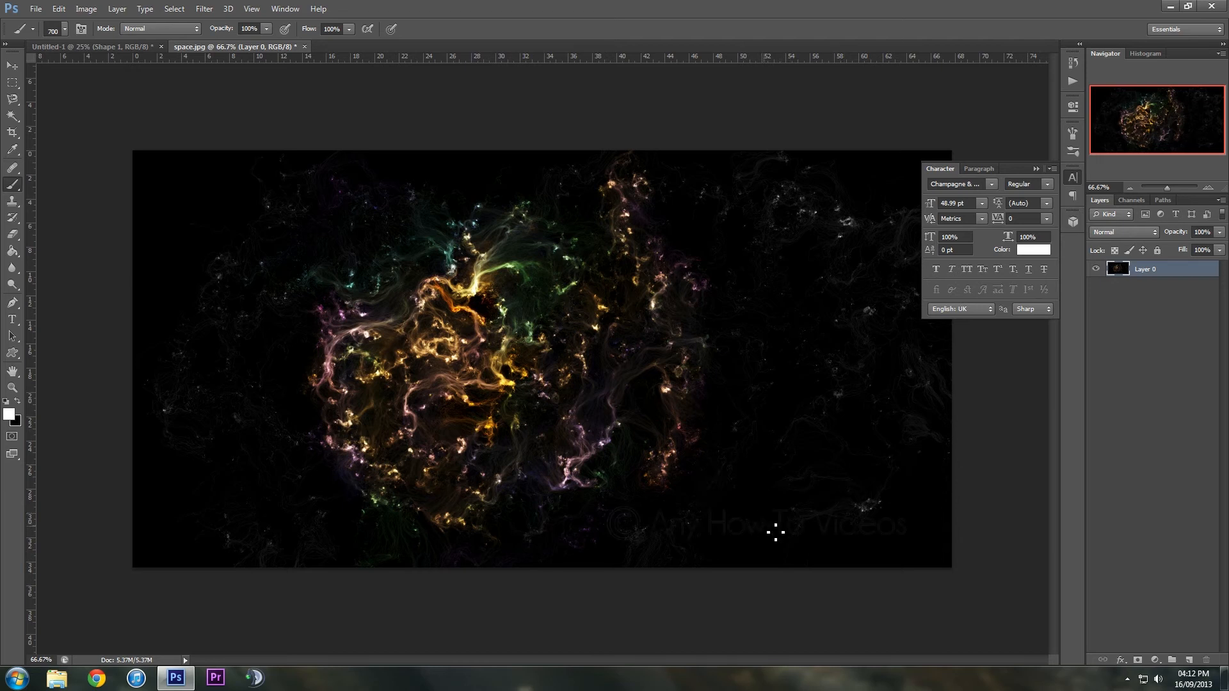
{"action": "mouse_move", "coordinate": [791, 545]}
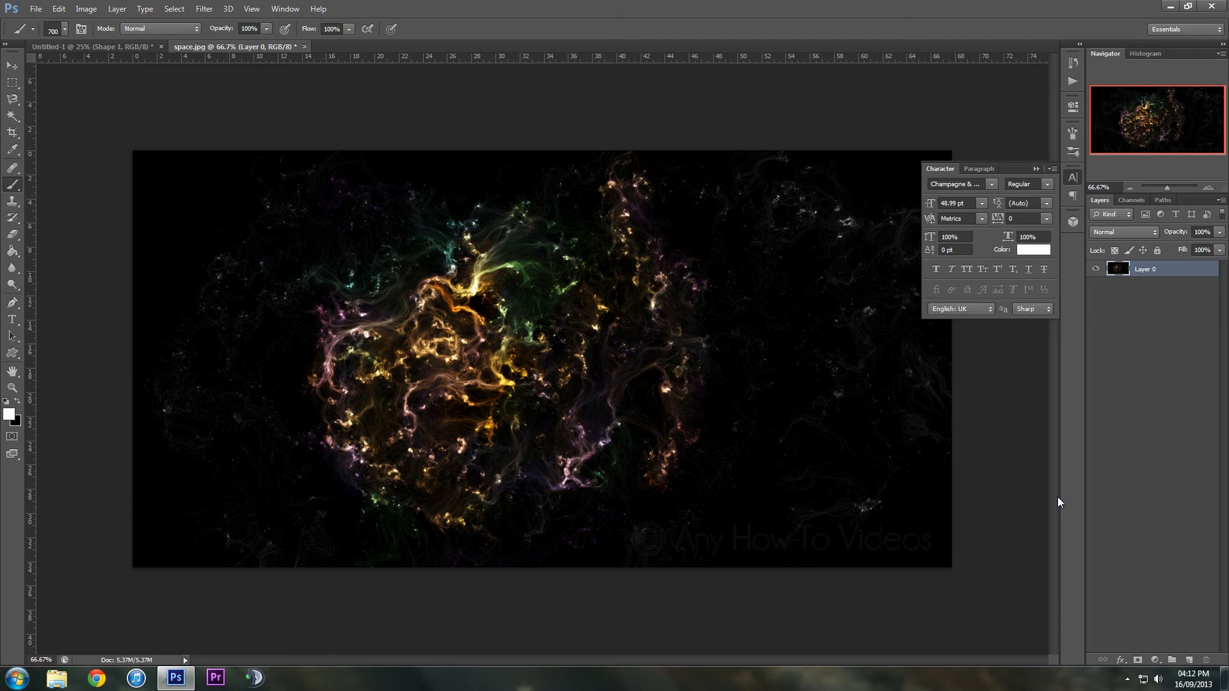
{"action": "mouse_move", "coordinate": [61, 28]}
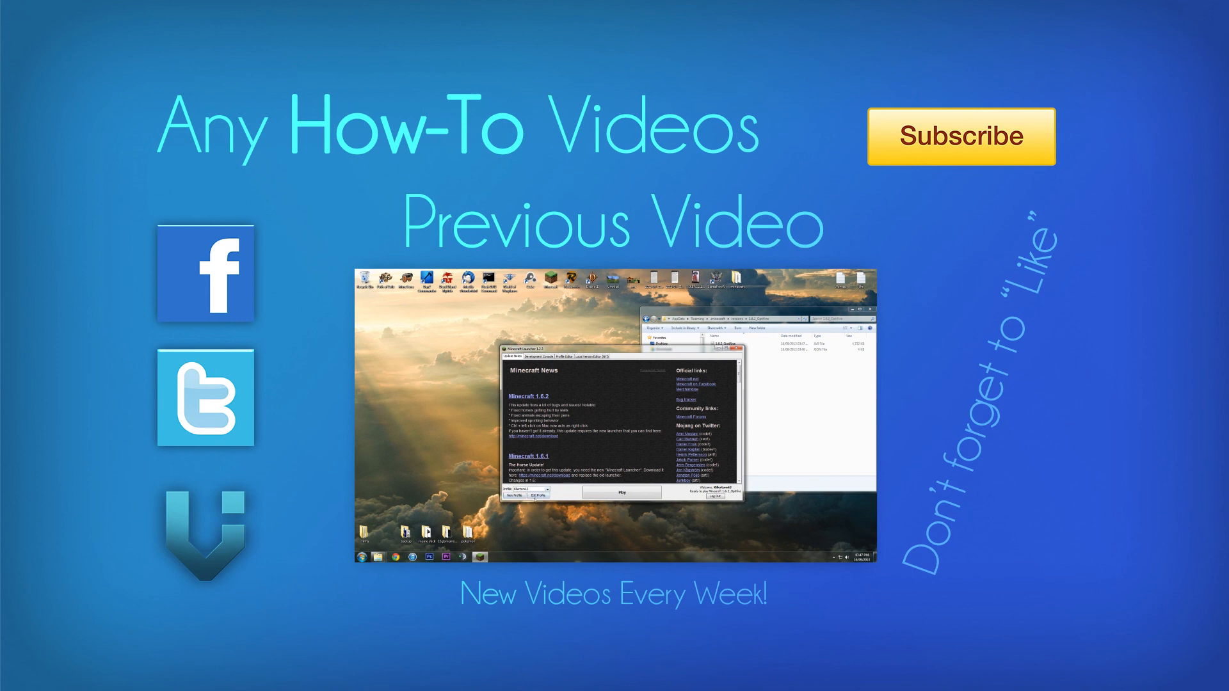
{"action": "left_click", "coordinate": [539, 495]}
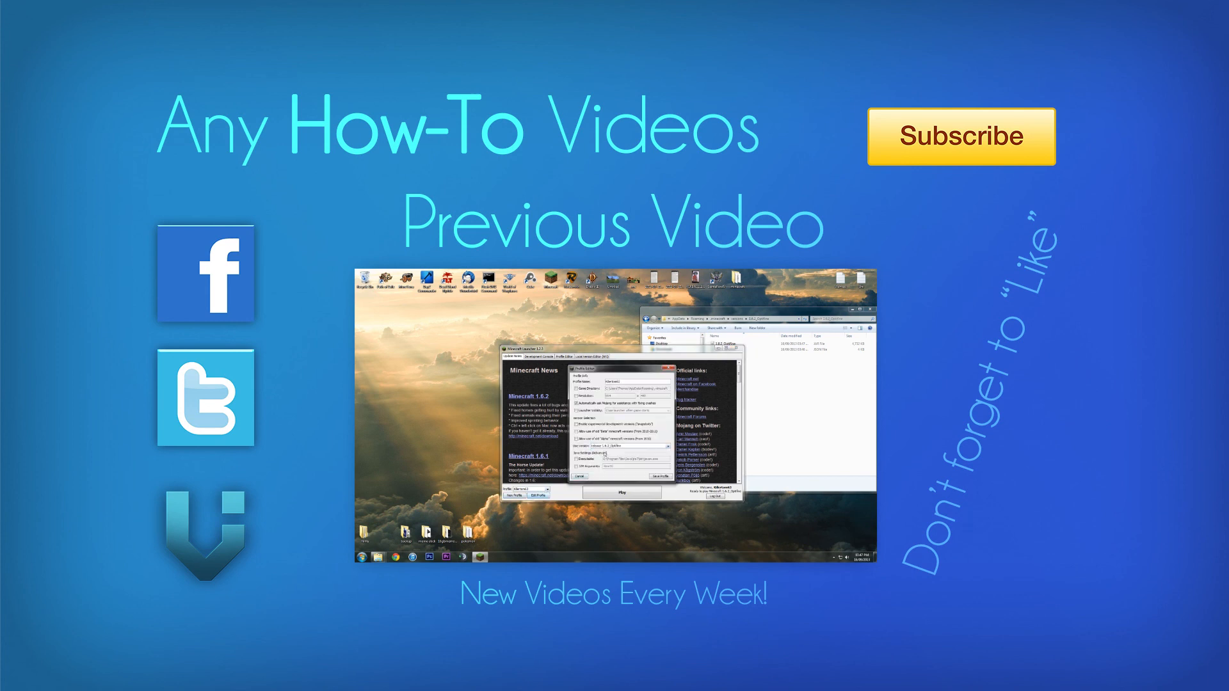